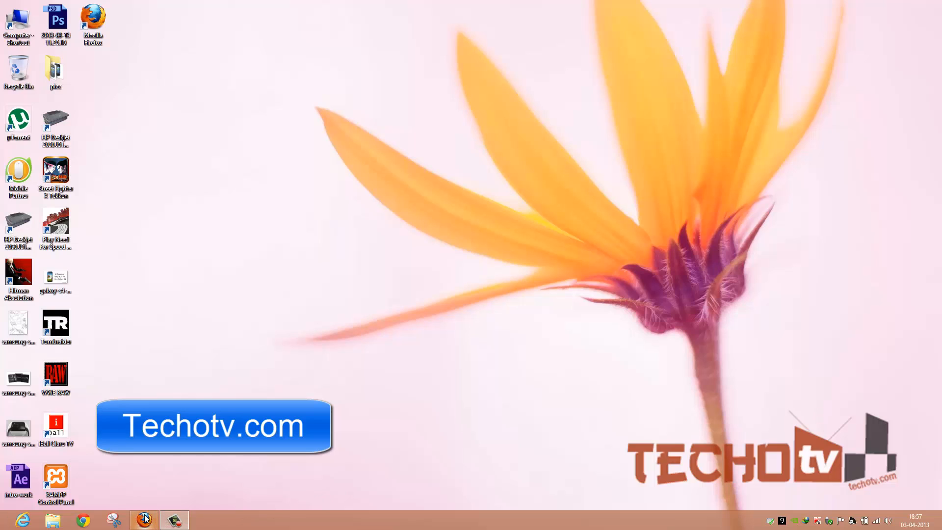
Step: Launch Firefox from its desktop icon so it opens on the new tab page
click(144, 519)
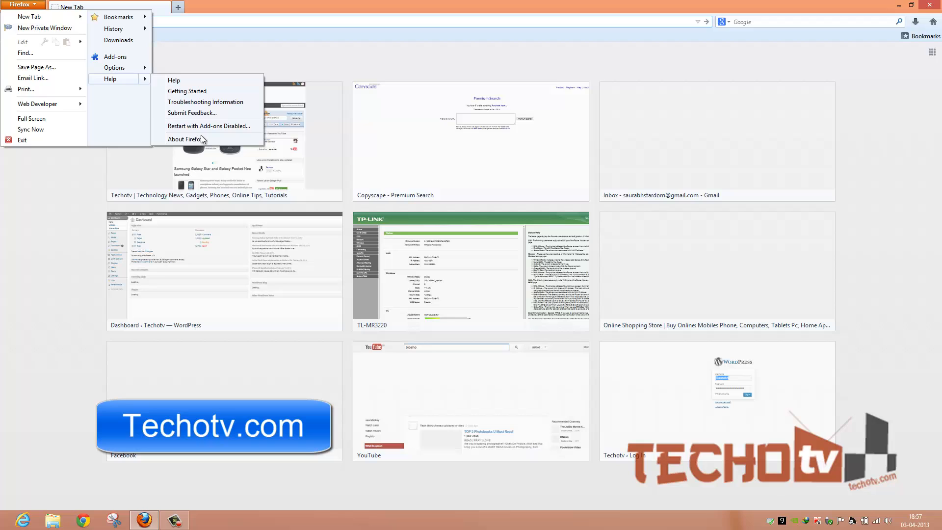
Step: Open About Firefox to see version 20.0 and its update check
click(184, 139)
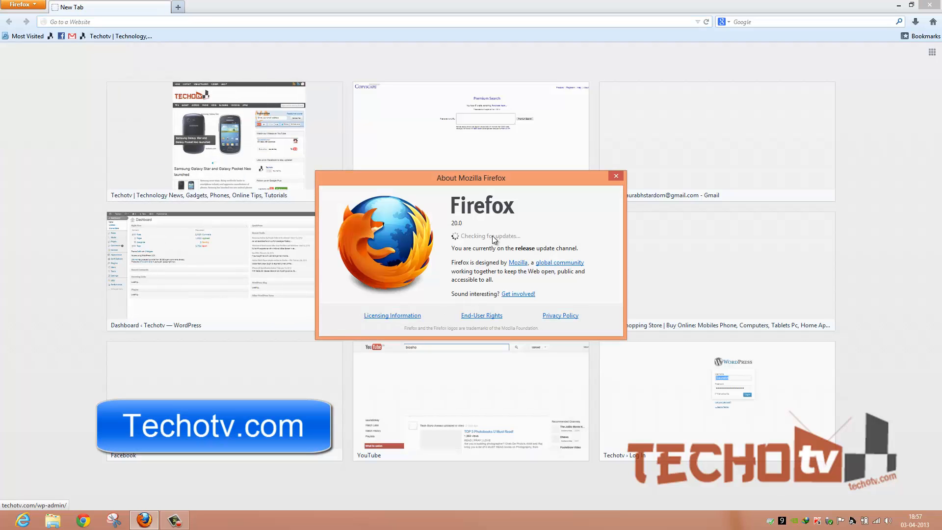
mouse_move(519, 223)
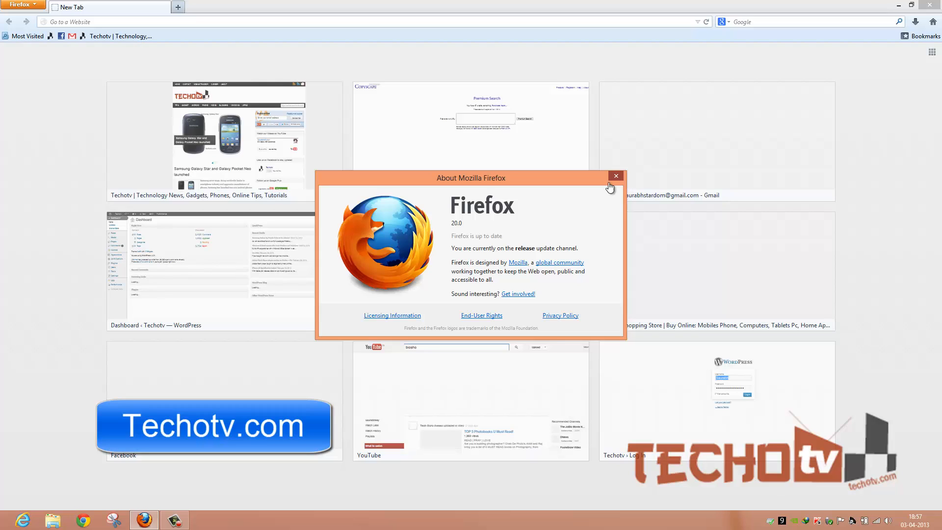
Step: Close the About Mozilla Firefox dialog, returning to the site thumbnails page
click(615, 176)
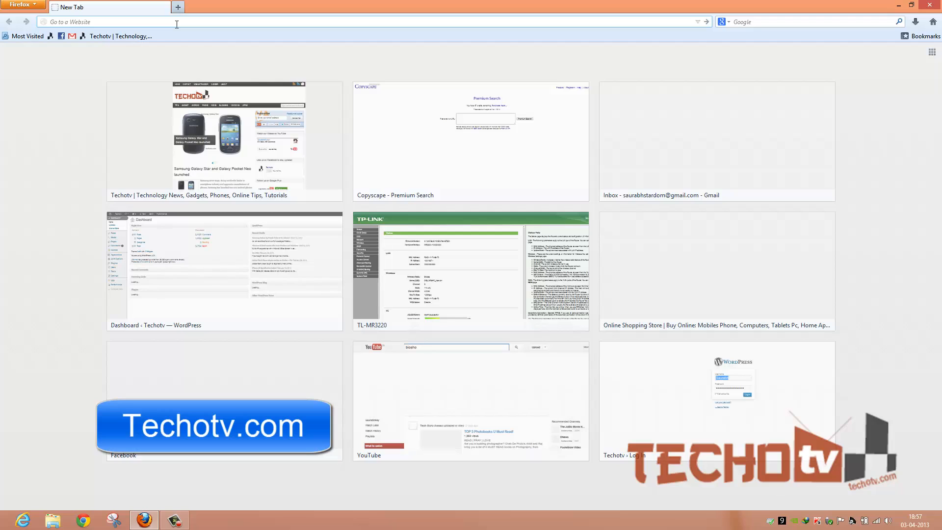
mouse_move(895, 53)
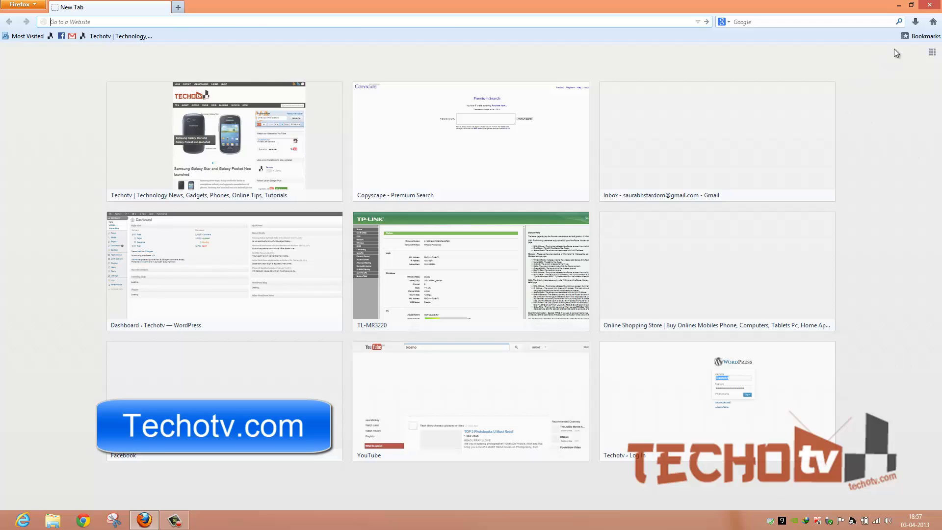
mouse_move(900, 67)
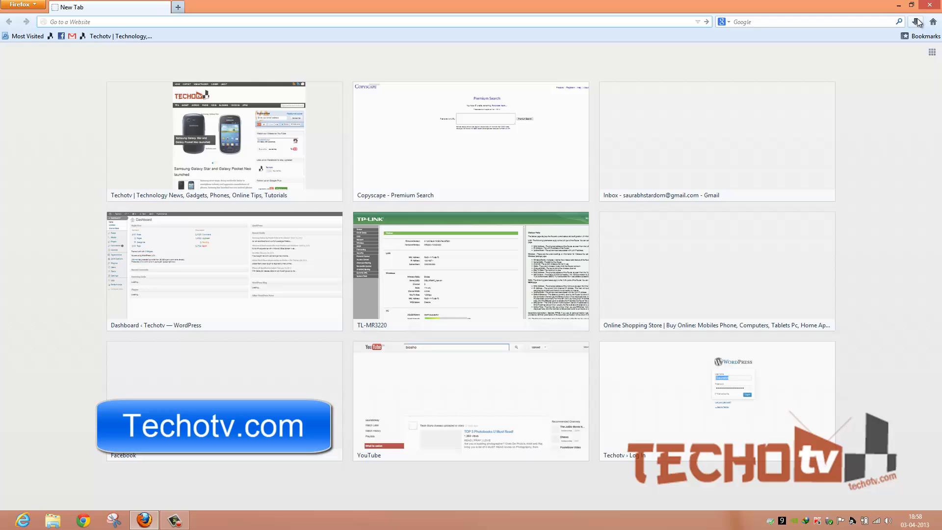
Step: Open the toolbar Downloads panel and choose Show All Downloads
click(915, 22)
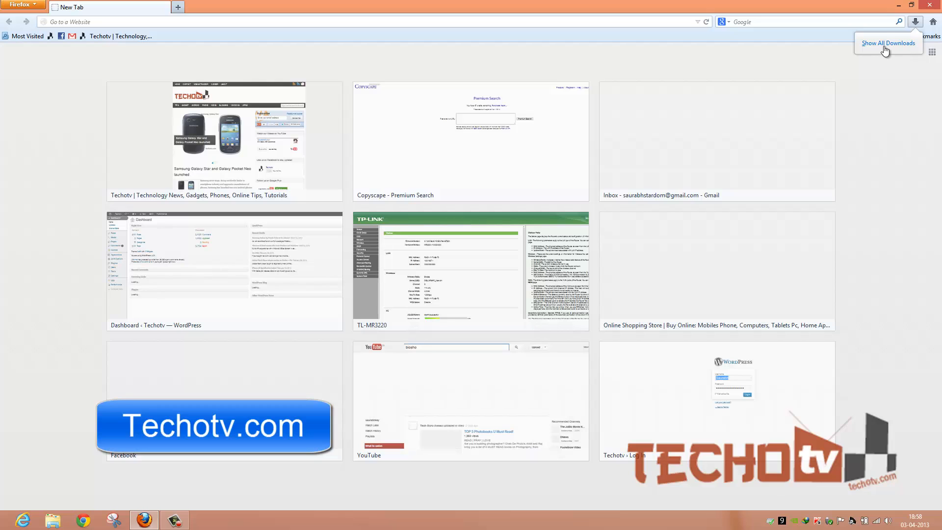
click(888, 43)
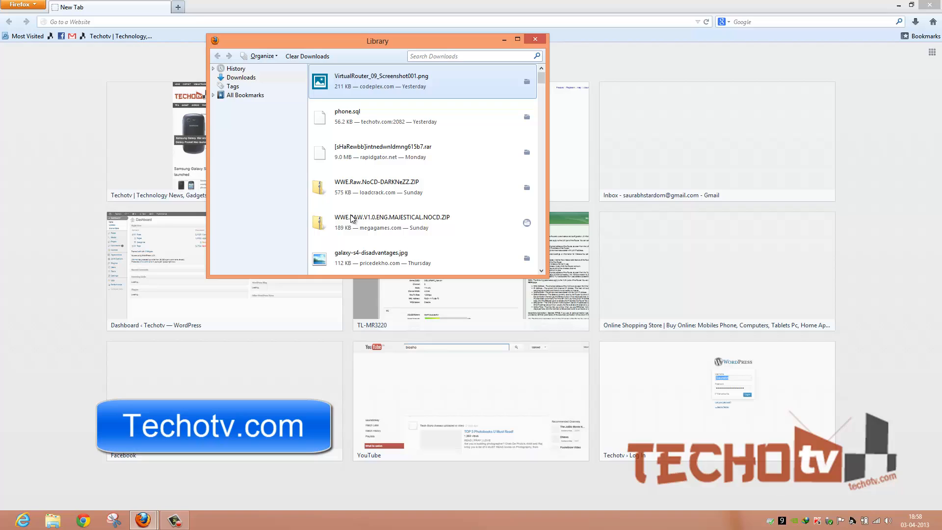
mouse_move(354, 216)
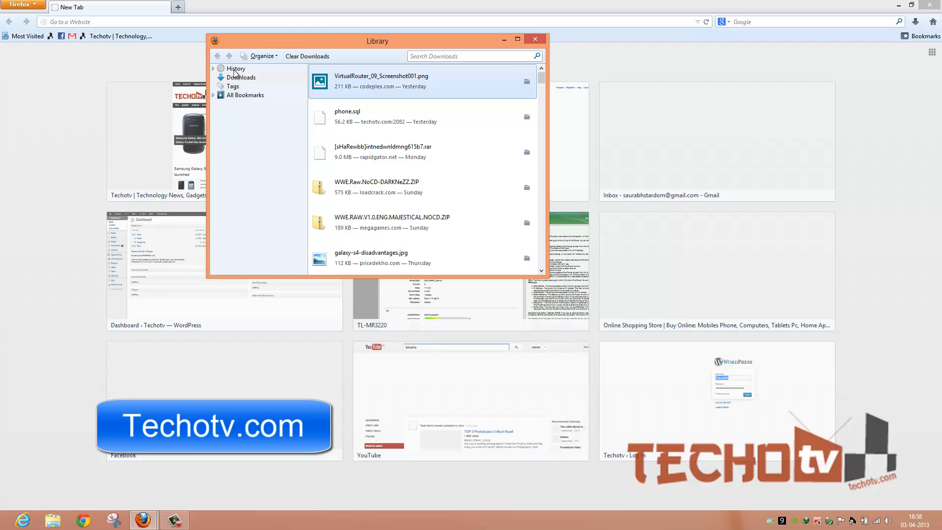
mouse_move(275, 100)
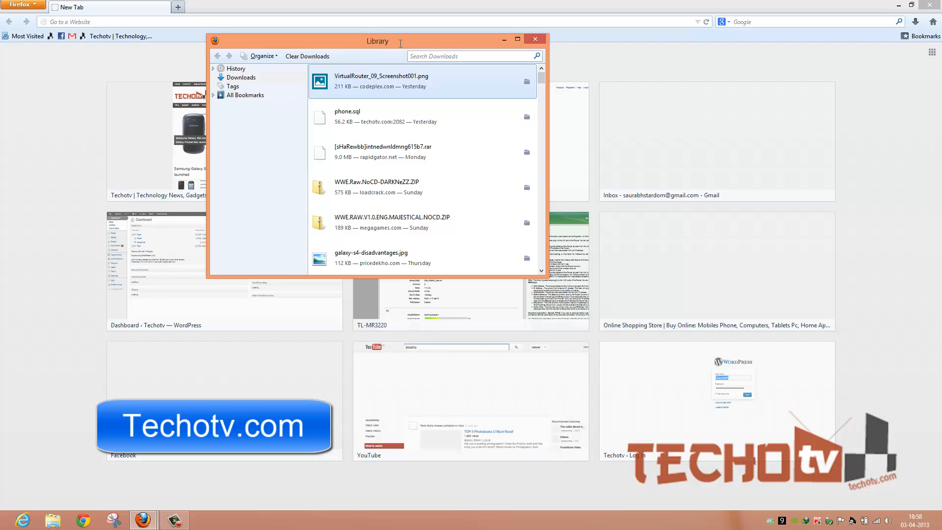
mouse_move(527, 81)
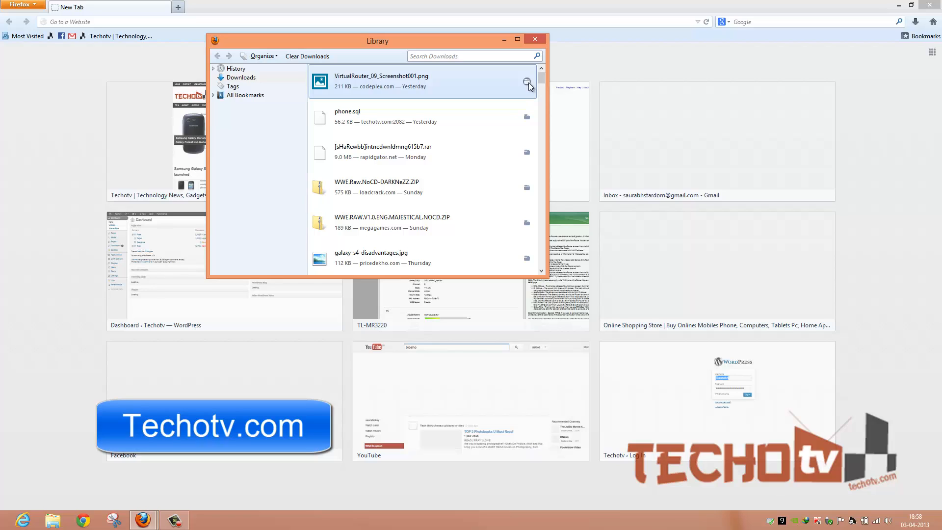
Step: Close the Library window and open the main Firefox menu
click(533, 40)
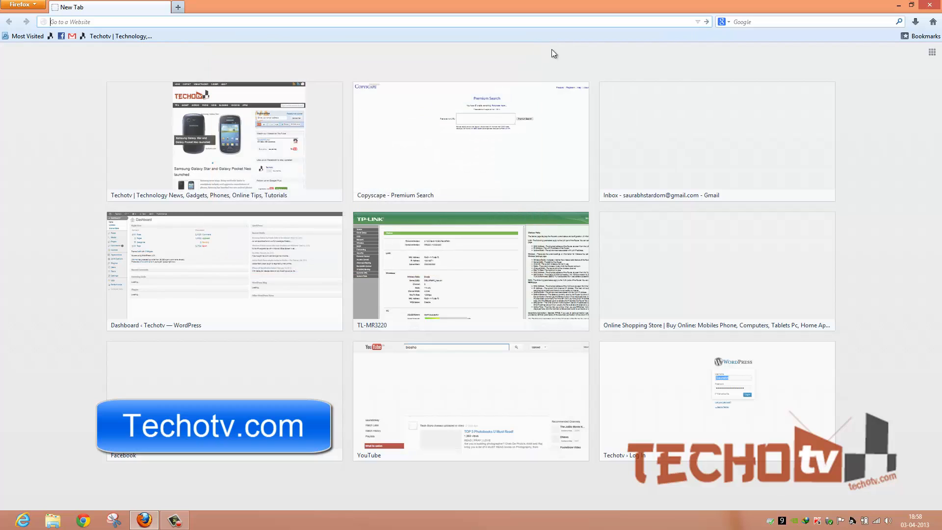
mouse_move(594, 64)
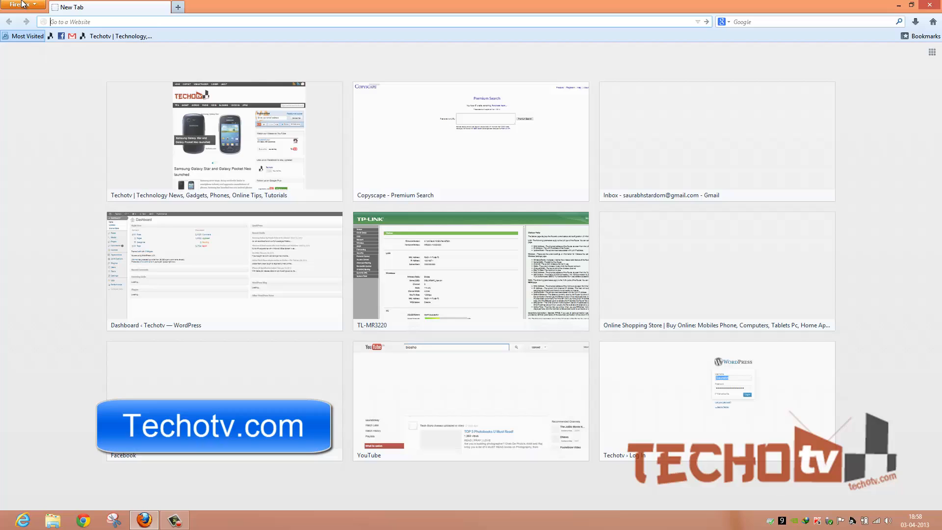
click(21, 5)
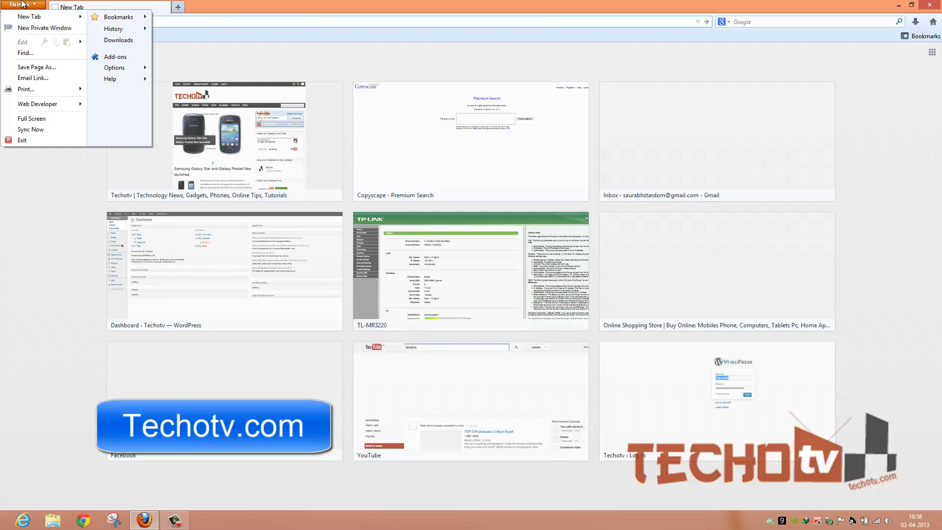
mouse_move(45, 28)
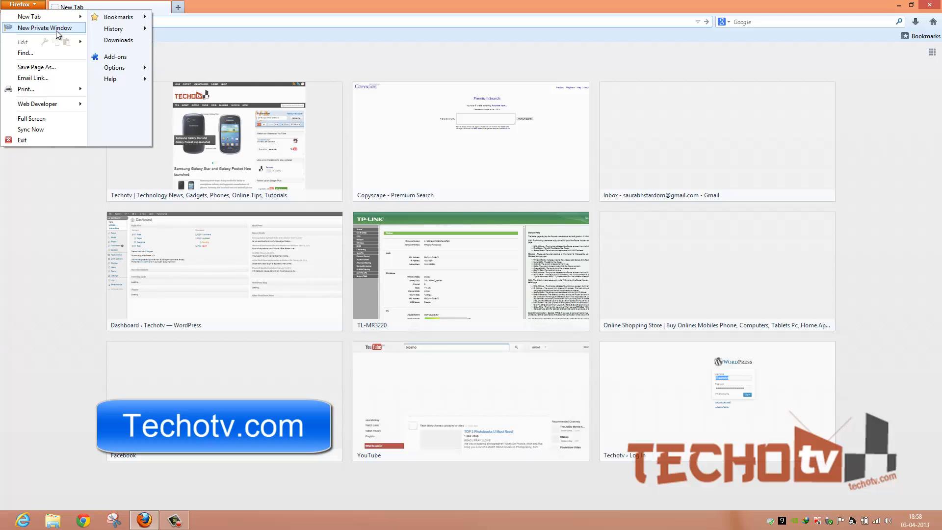
Step: Load gmail.com in a new private window and the regular window, then close both
click(42, 27)
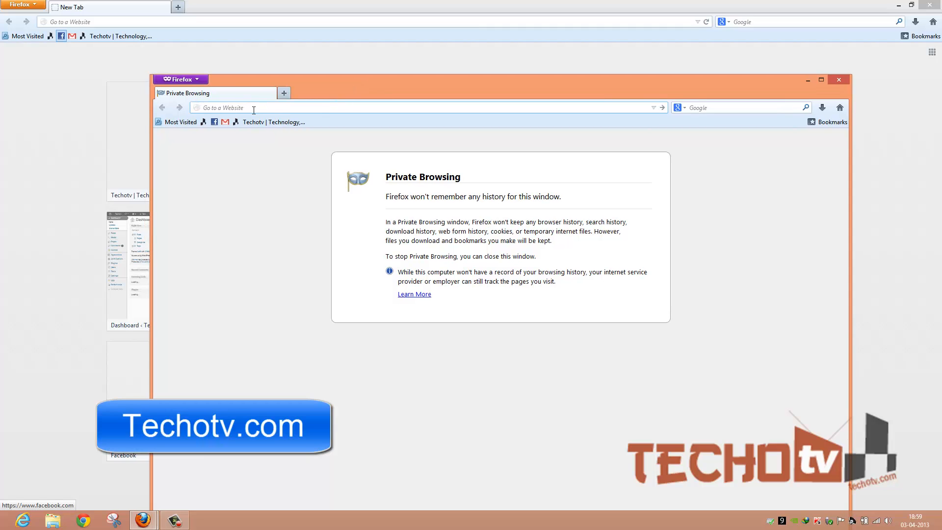
click(838, 79)
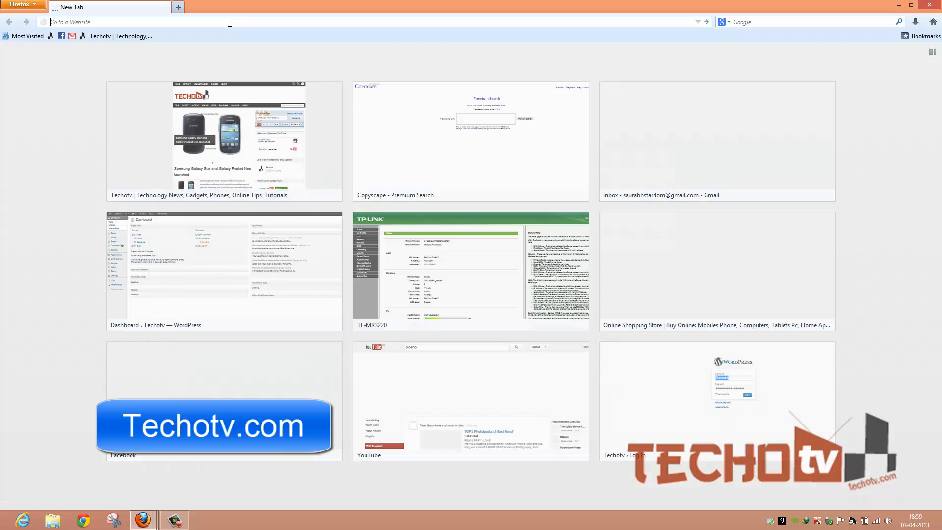
mouse_move(81, 45)
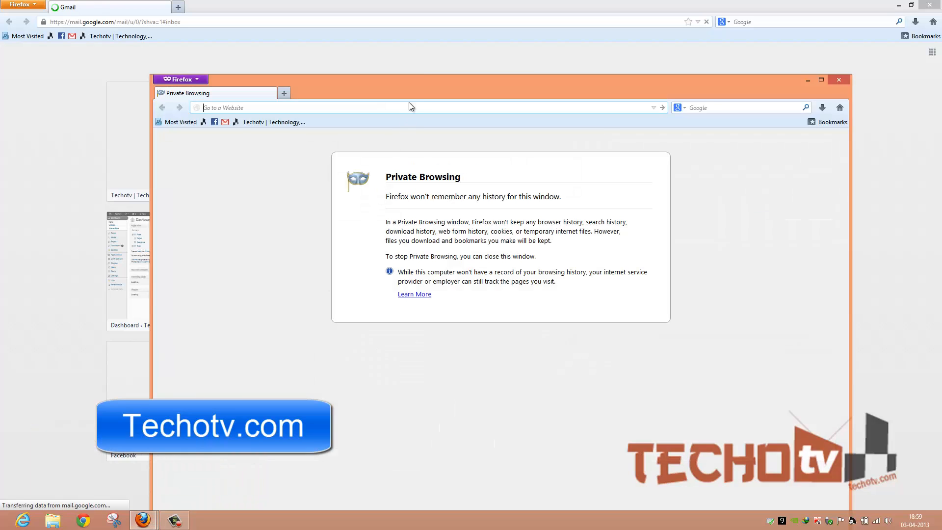
mouse_move(411, 6)
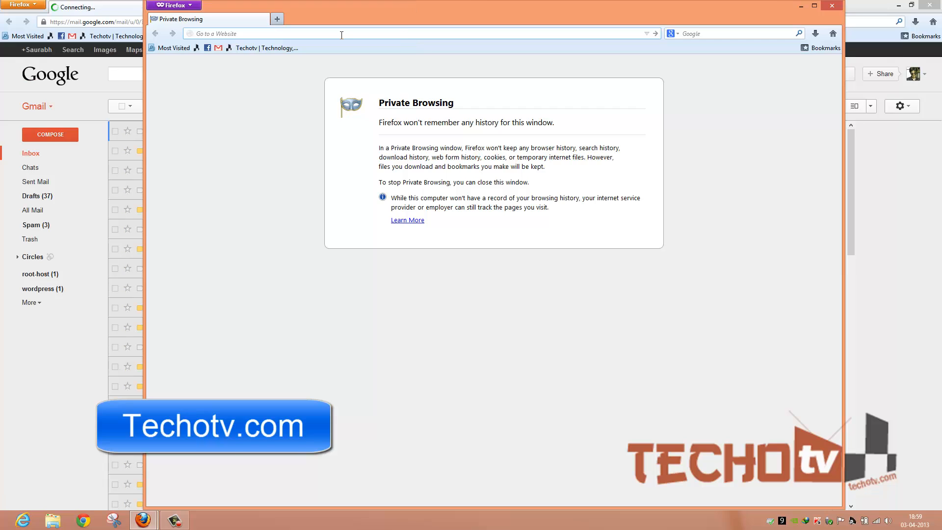
text(gmail.com)
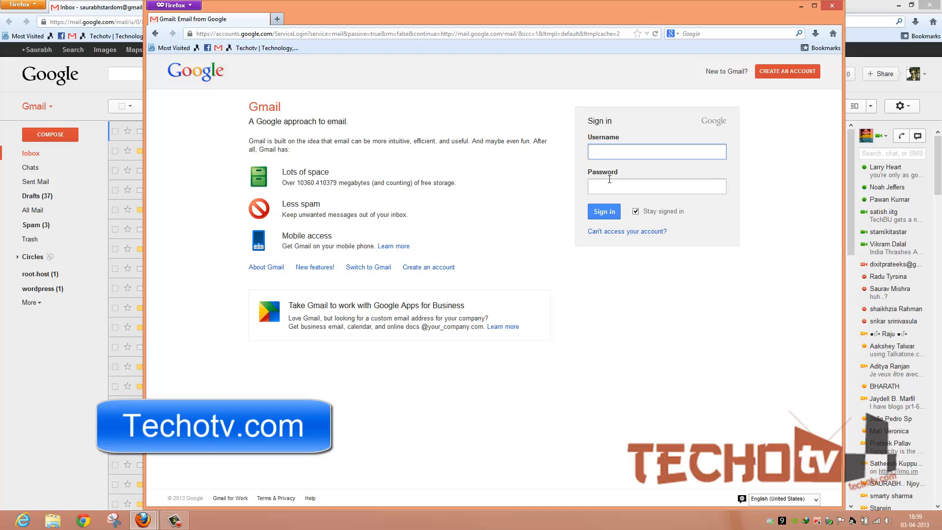
click(657, 152)
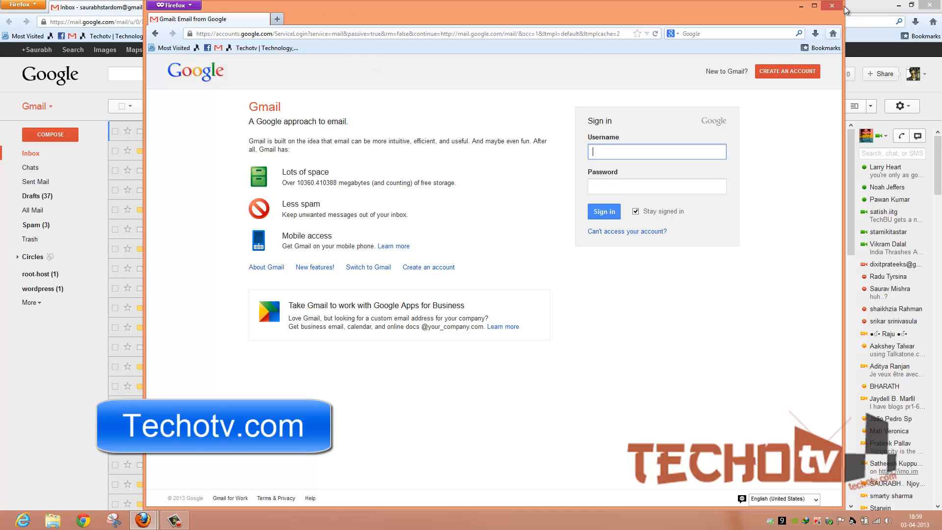
mouse_move(832, 6)
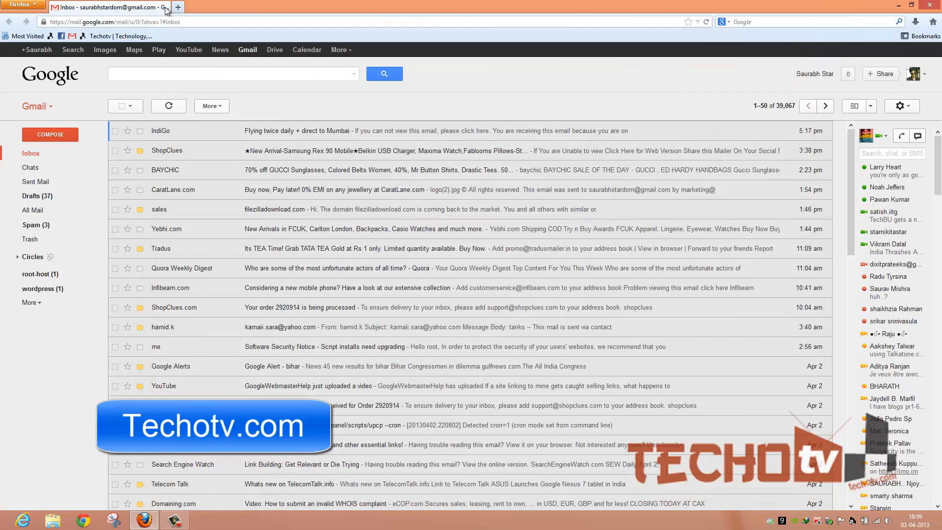
click(177, 7)
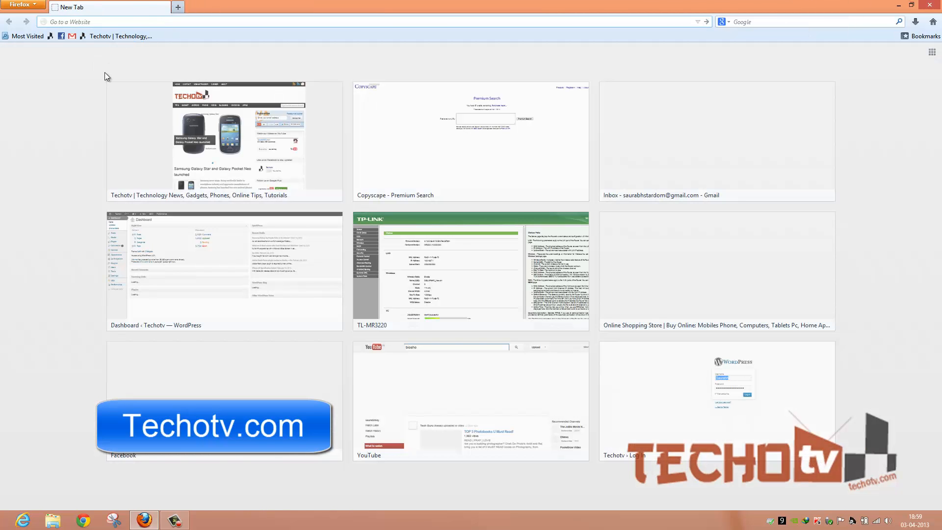
mouse_move(109, 62)
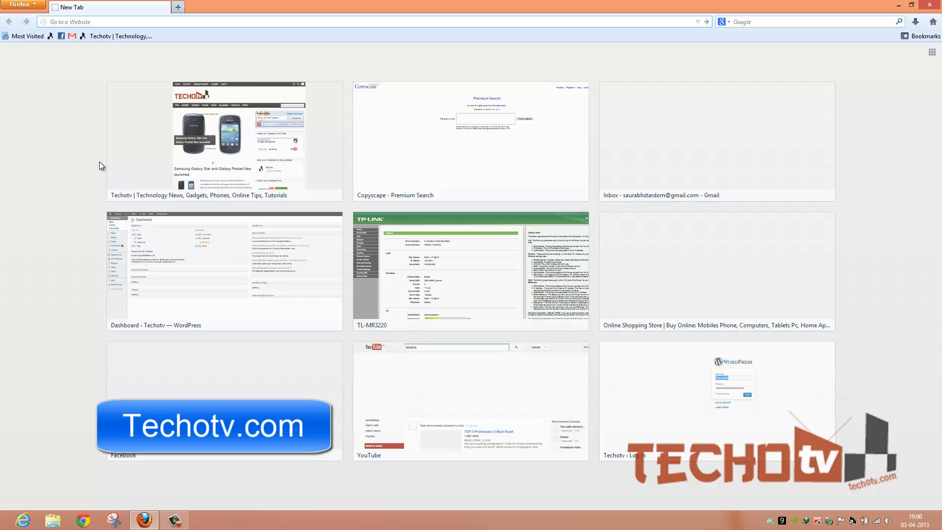
mouse_move(108, 158)
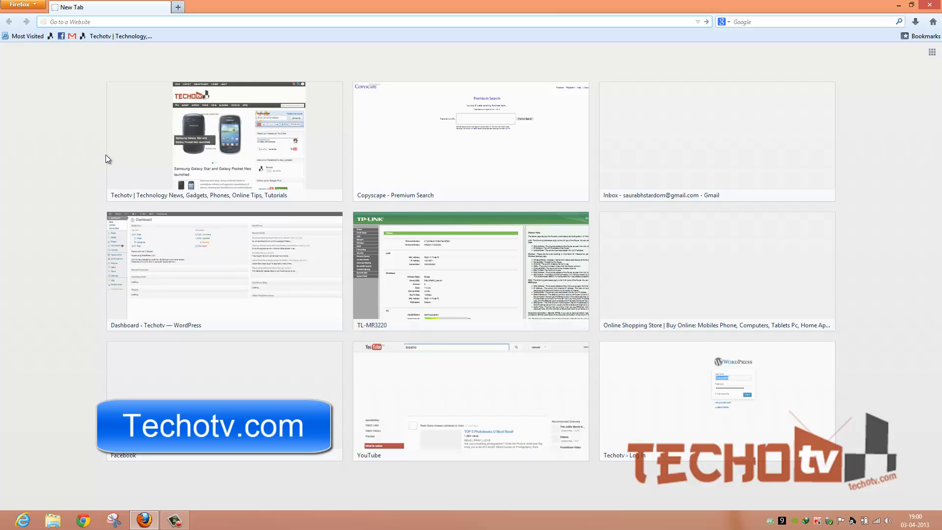